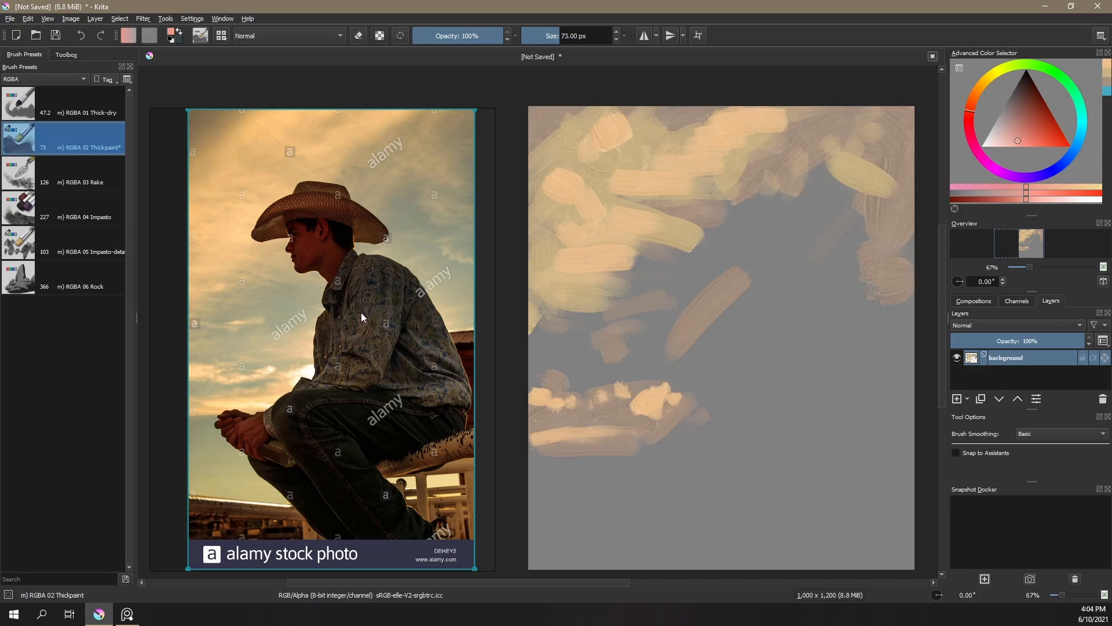
mouse_move(271, 214)
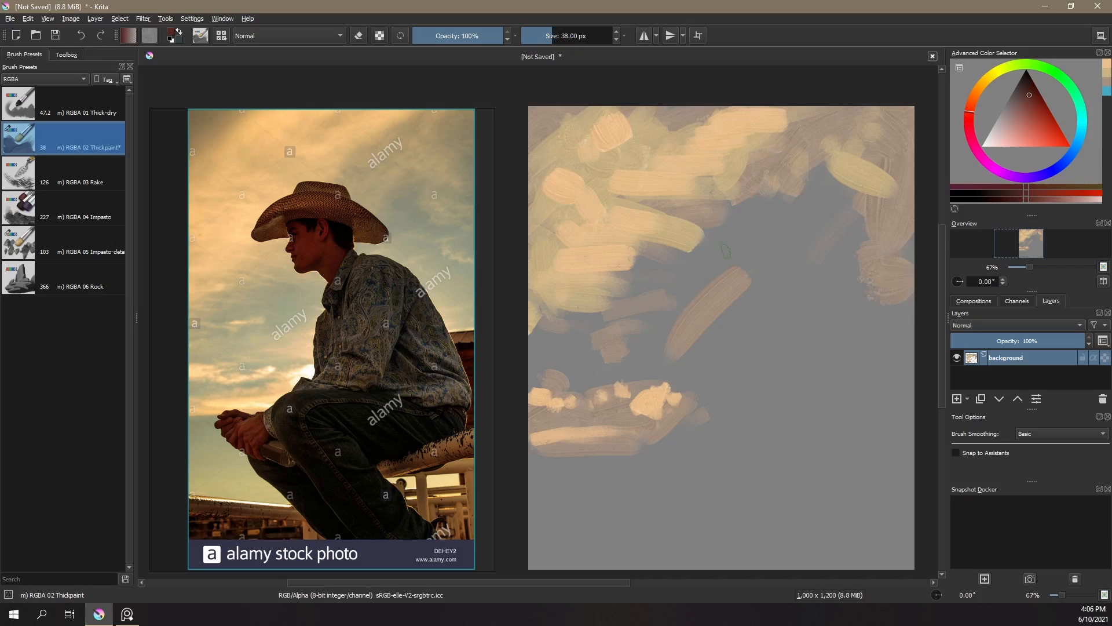
Paint the cowboy hat silhouette in dark reddish brown over the sky
left_click_drag(632, 185, 709, 269)
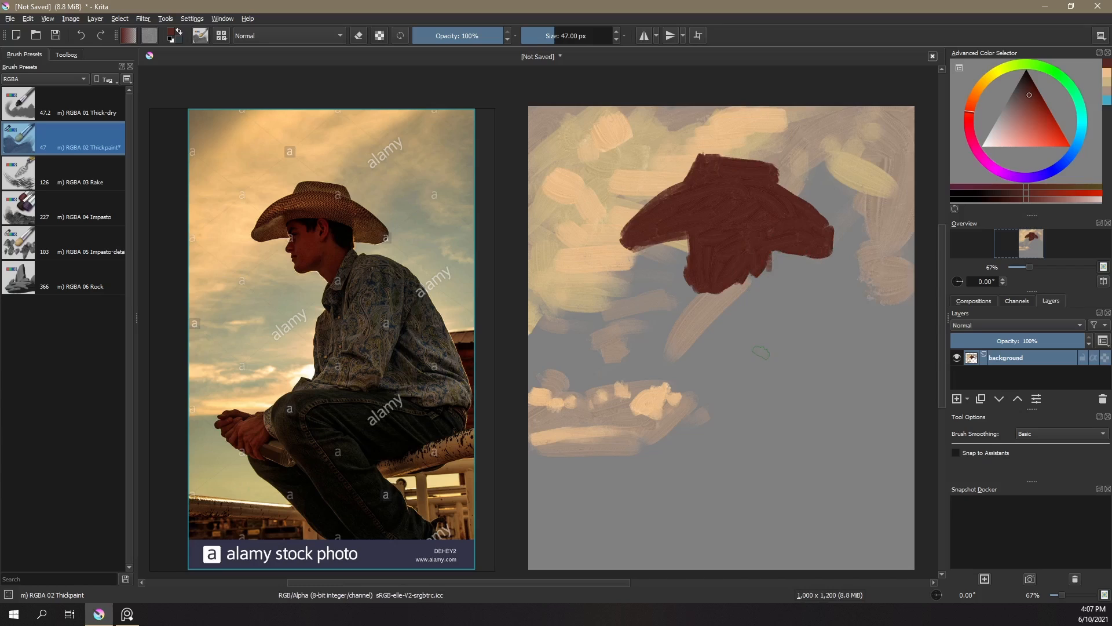
Block in the seated figure's head, torso and legs in reddish brown
left_click_drag(745, 297, 900, 418)
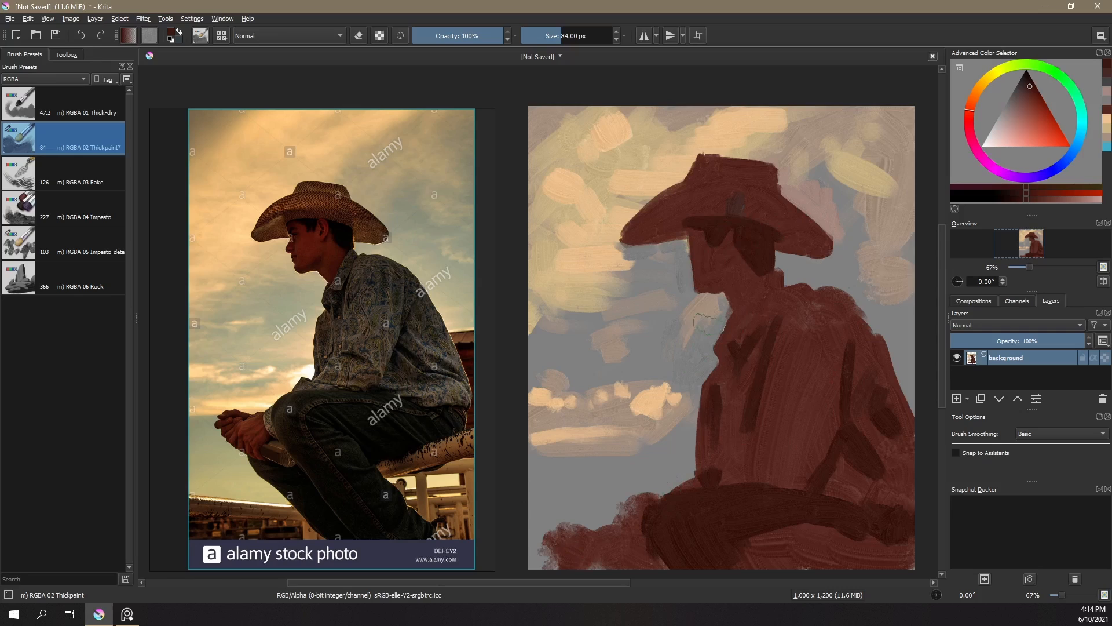
Pick a warm ochre and paint straw tones along the hat brim
left_click(1027, 92)
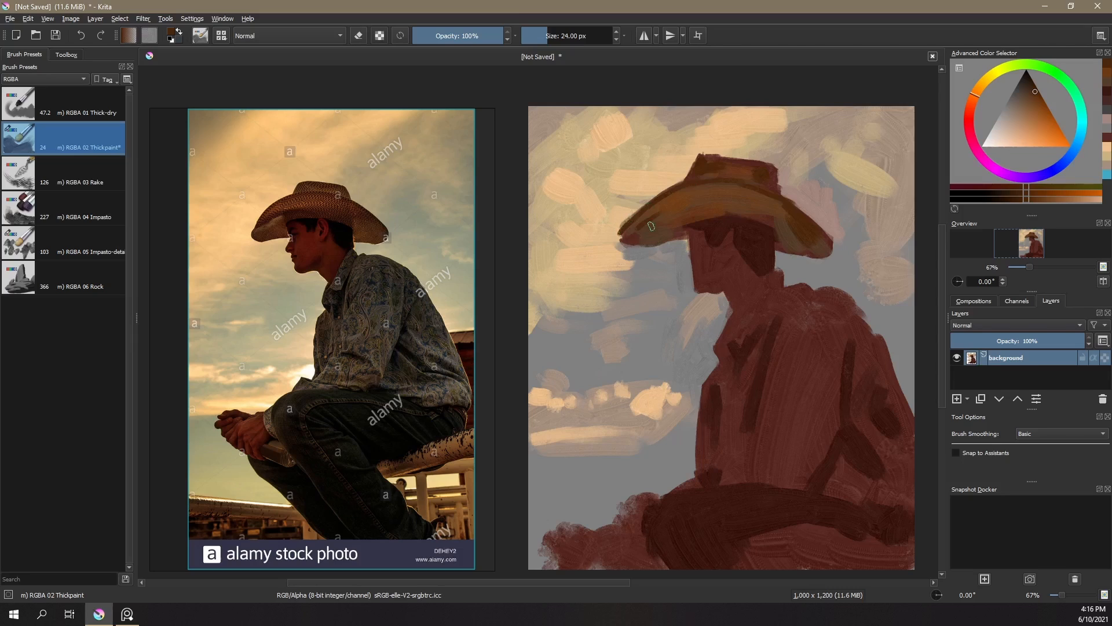
left_click_drag(628, 227, 695, 228)
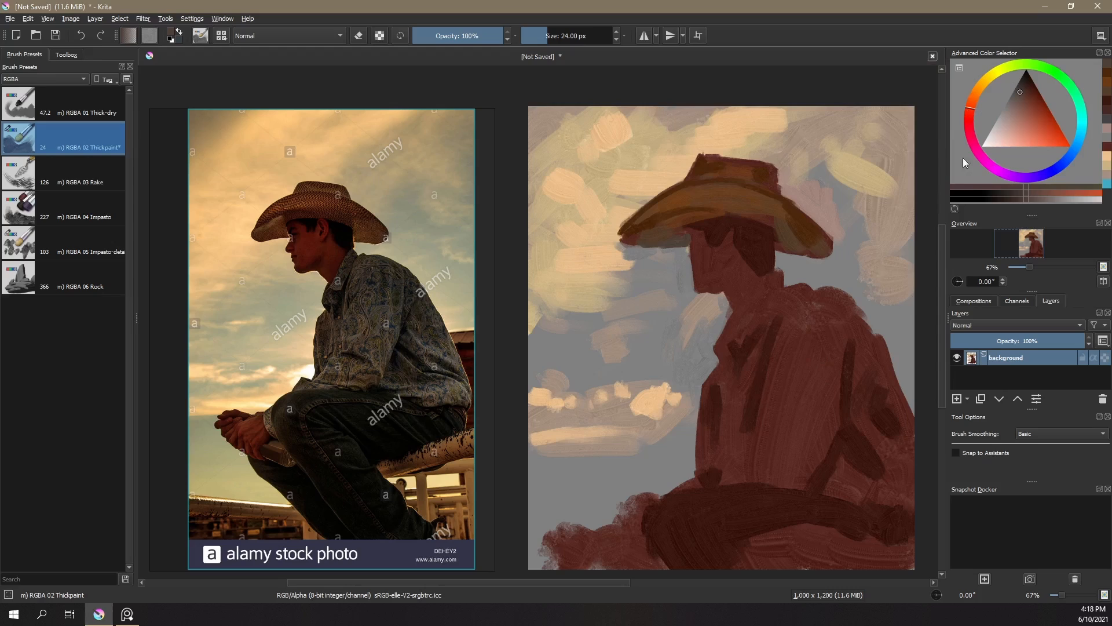
Pick a pale colour and paint lighter tones across the shirt
left_click(1027, 94)
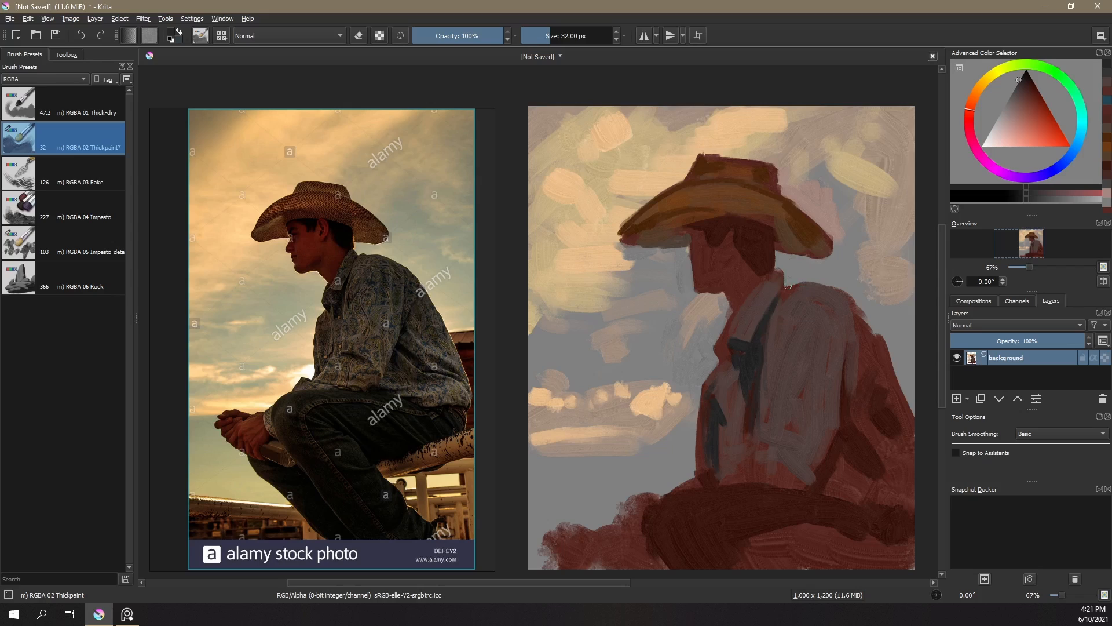
left_click_drag(794, 291, 915, 484)
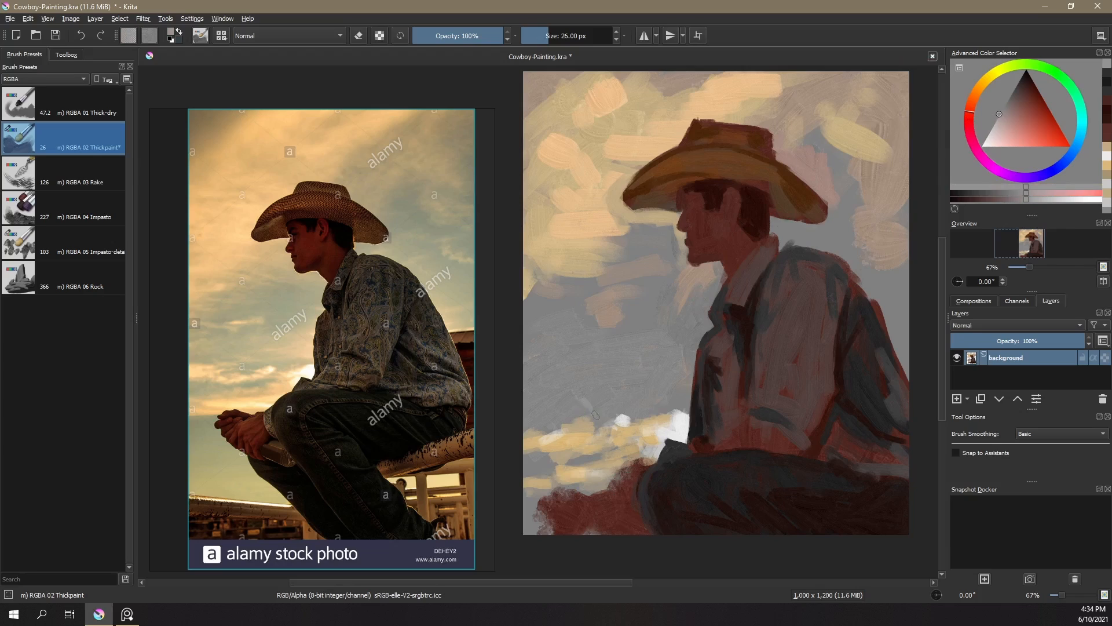
left_click(1018, 118)
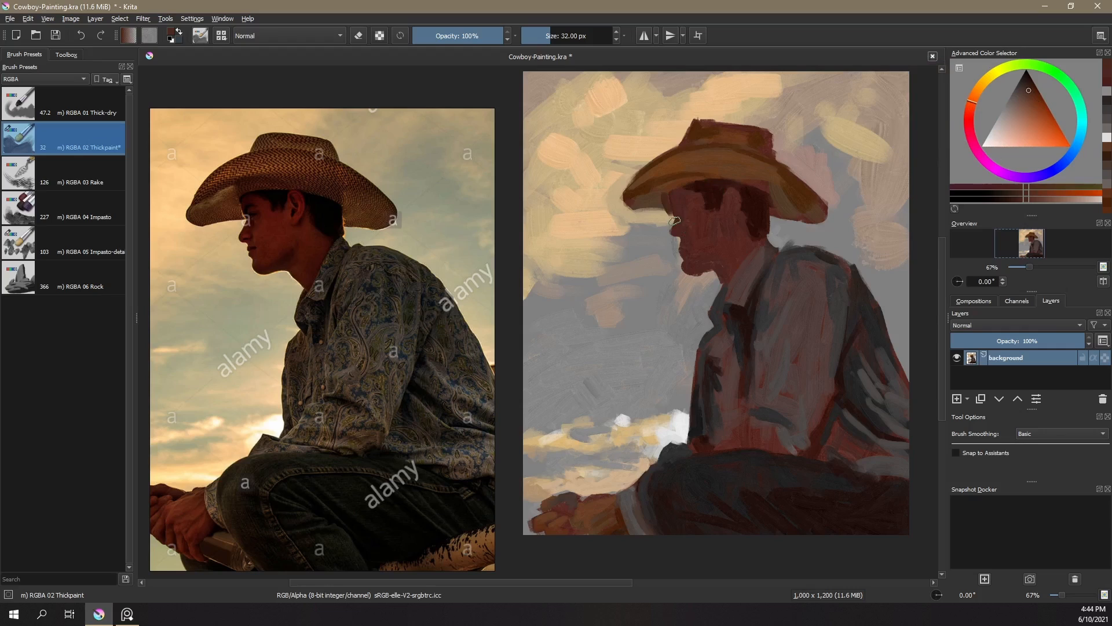
Pick a lighter orange and lay straw highlight strokes on the hat brim
left_click(1020, 118)
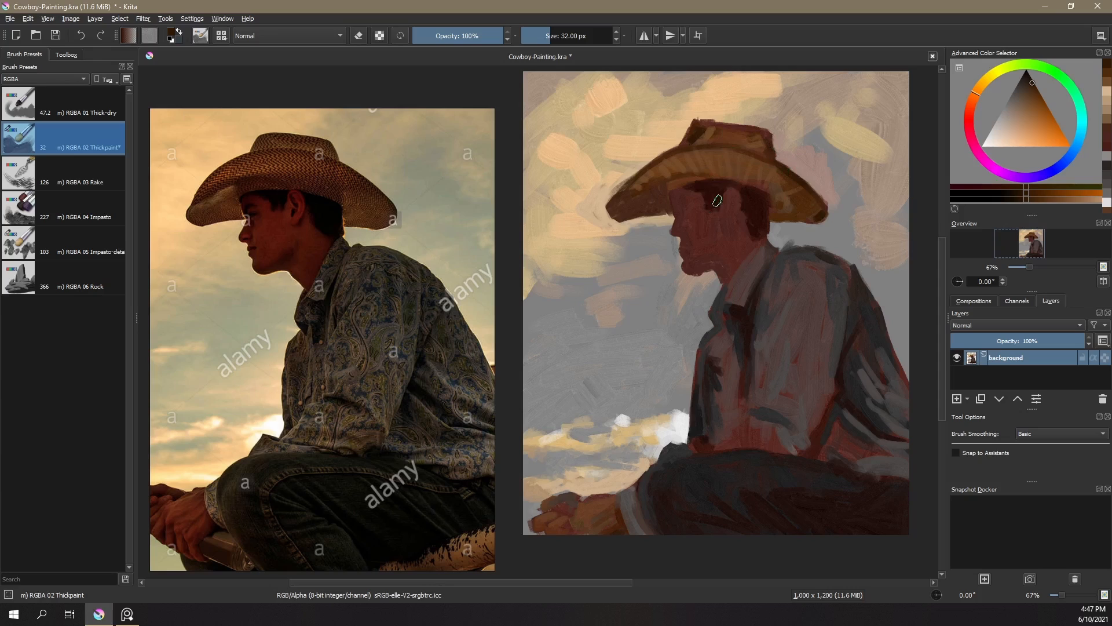
left_click_drag(709, 195, 773, 192)
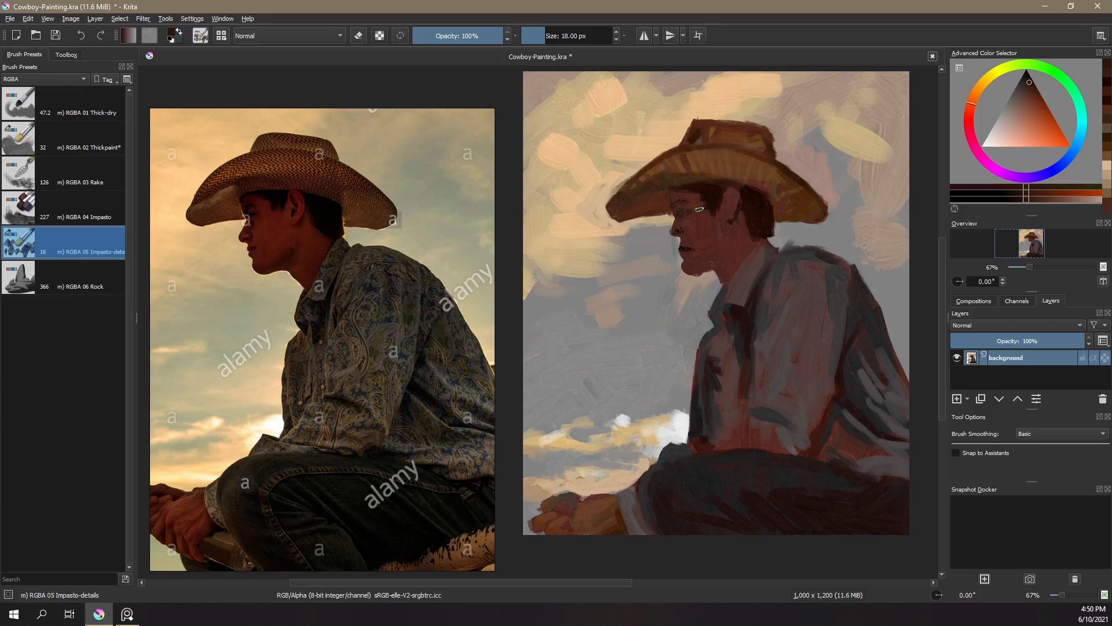
Switch to the Impasto-details brush preset for painting facial details
left_click(81, 147)
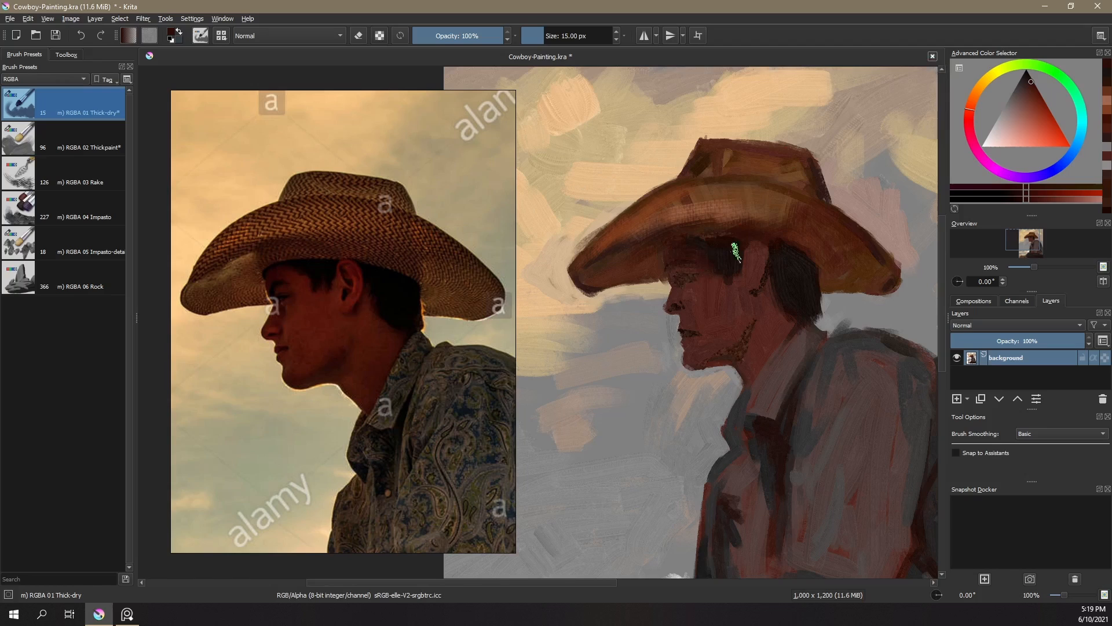
Texture the hat crown and pick a lighter tone for highlights
left_click_drag(734, 255, 702, 329)
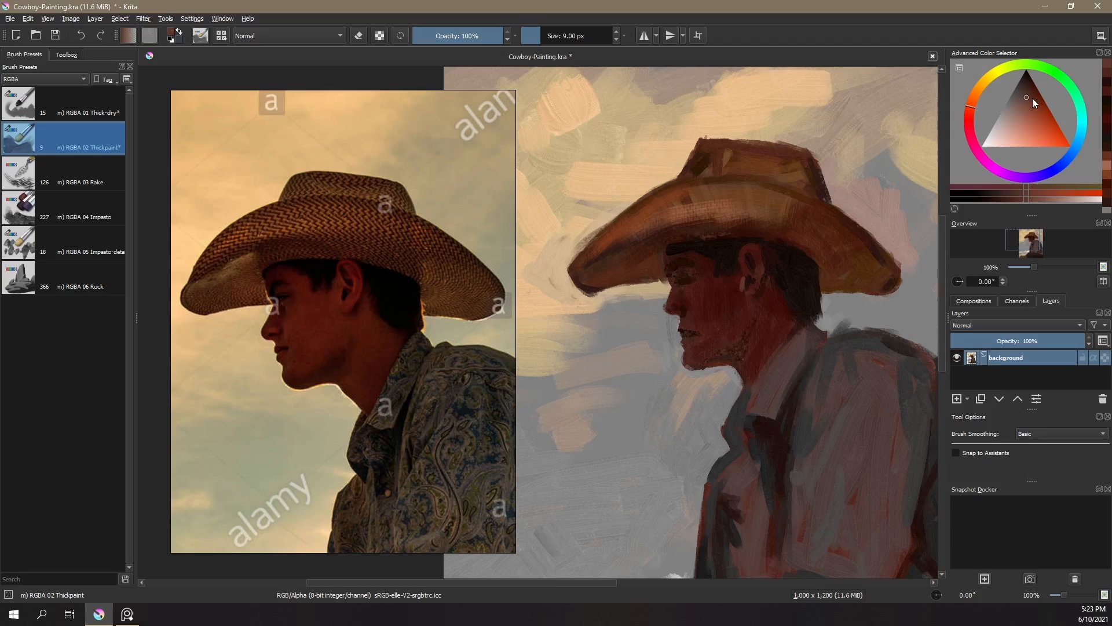
left_click(1032, 83)
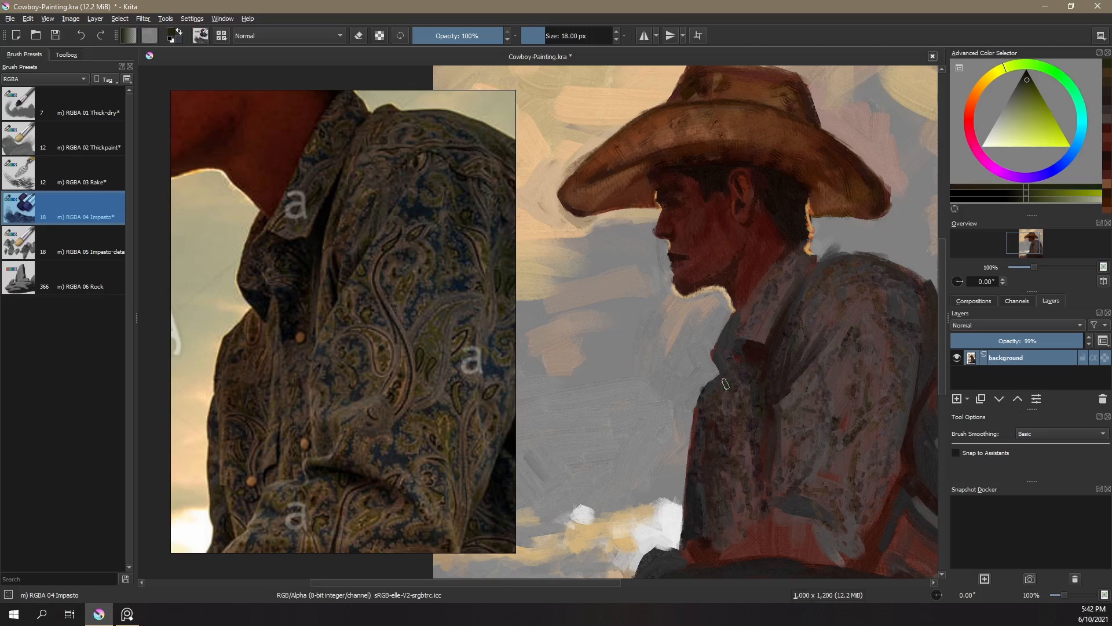
Scroll the view while painting pattern texture into the shirt
scroll("down", 3)
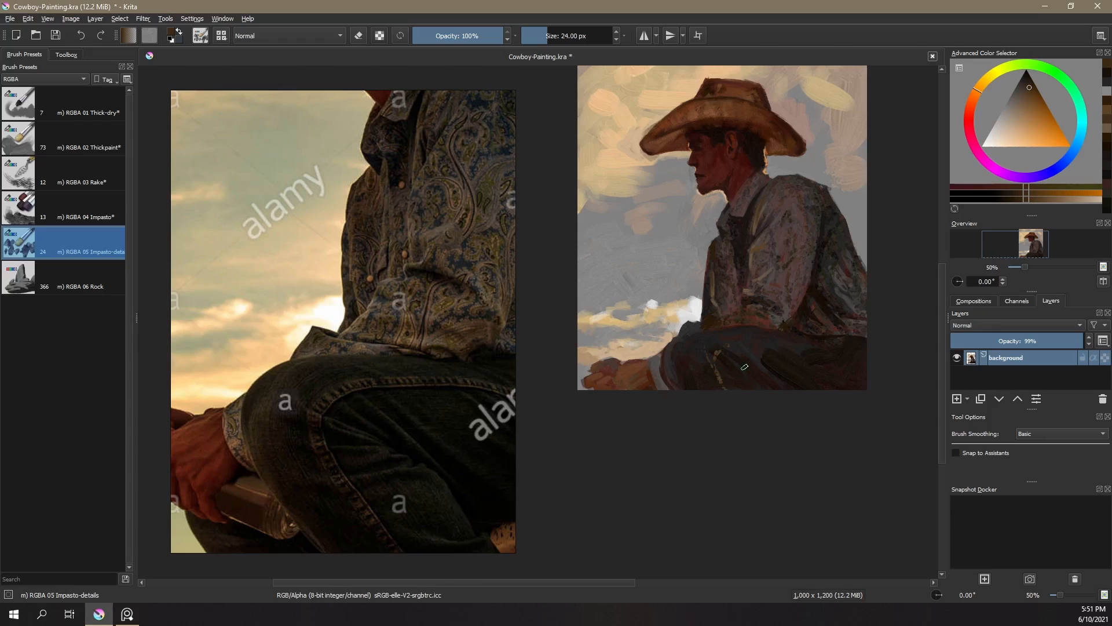
Select the Rake brush preset to blend the face, hat and sky
left_click(79, 146)
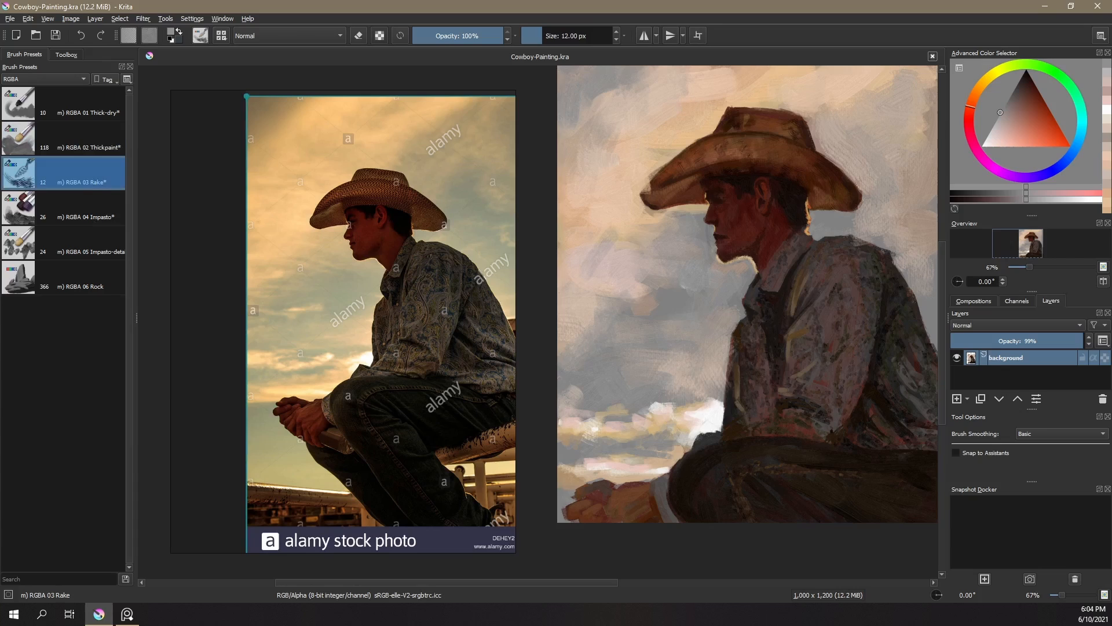
Add a painterly hat-brim stroke, then switch to the Thickpaint preset
left_click_drag(709, 128, 815, 163)
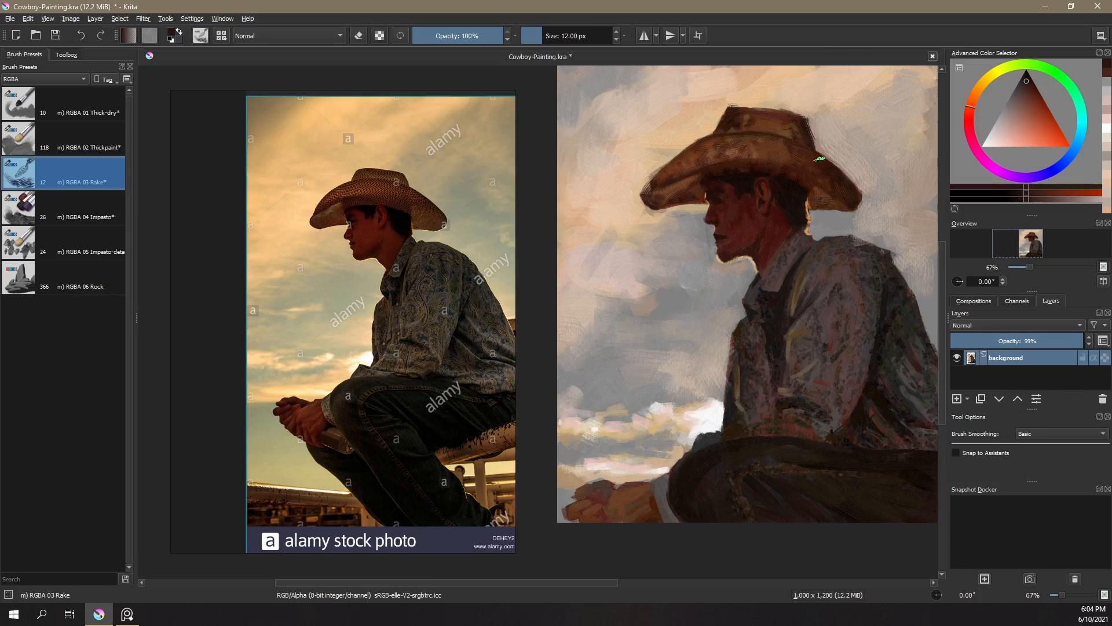
left_click(82, 146)
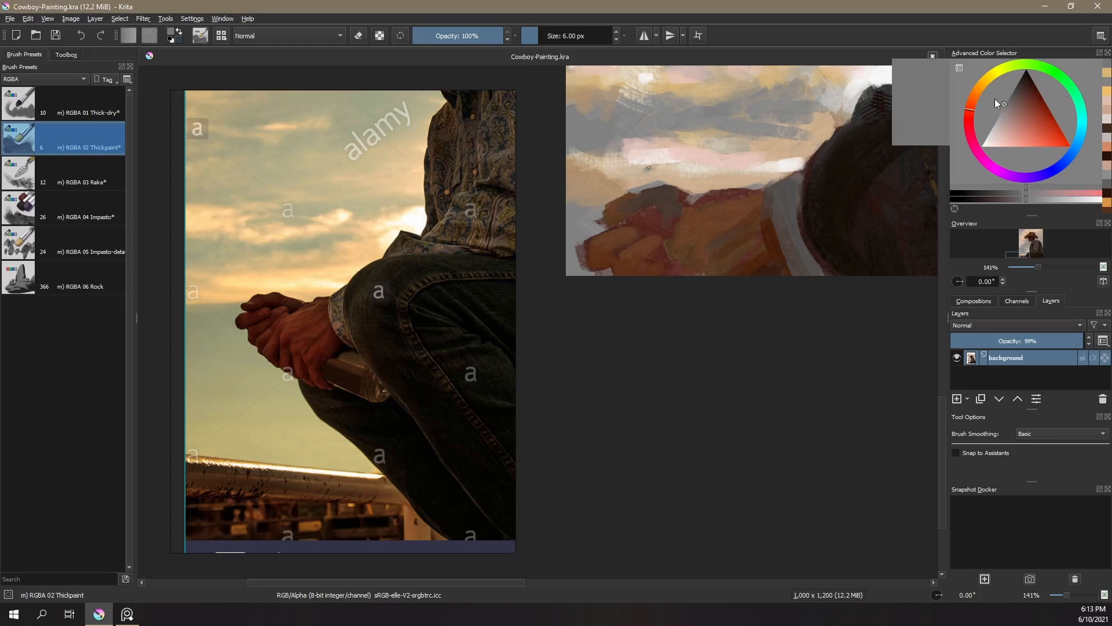
Pick a warm reddish skin shade in the Advanced Color Selector for repainting the hands
left_click(1001, 113)
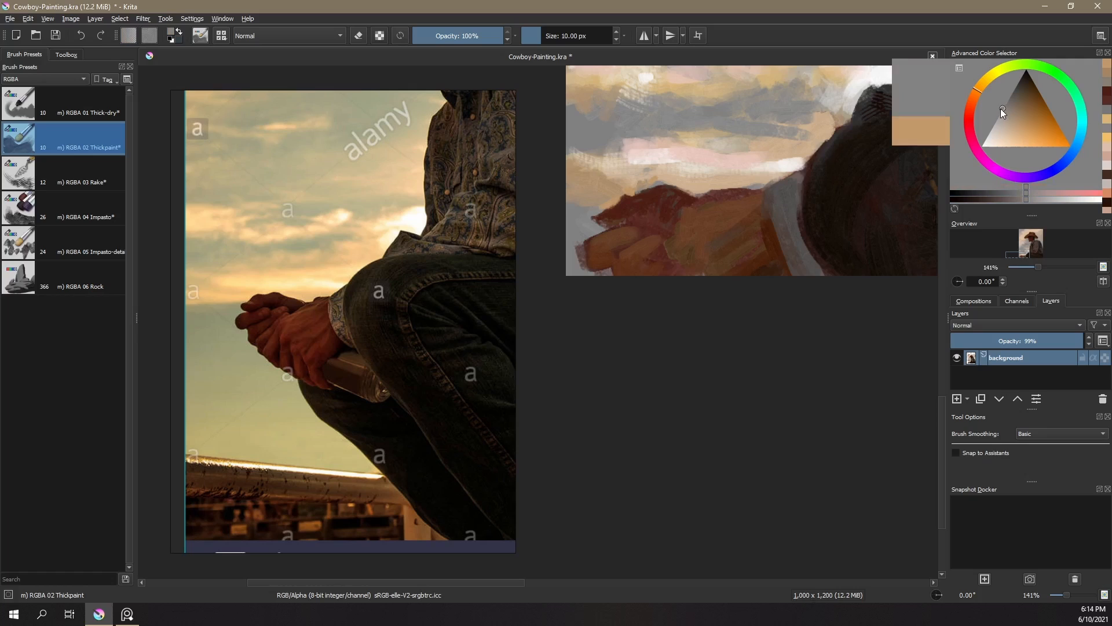
left_click(1030, 93)
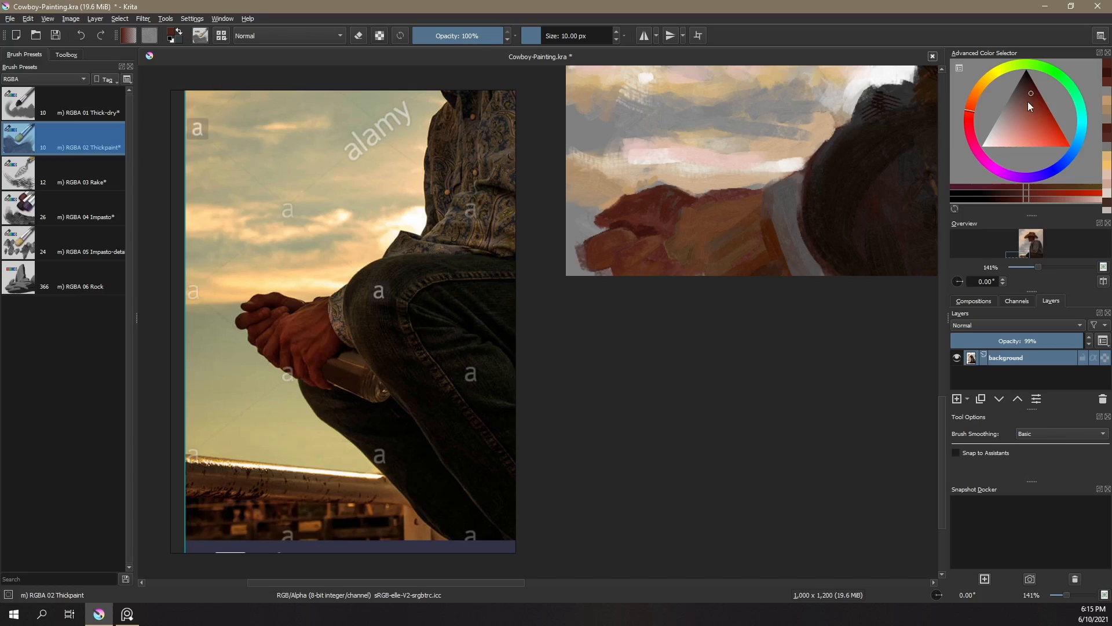